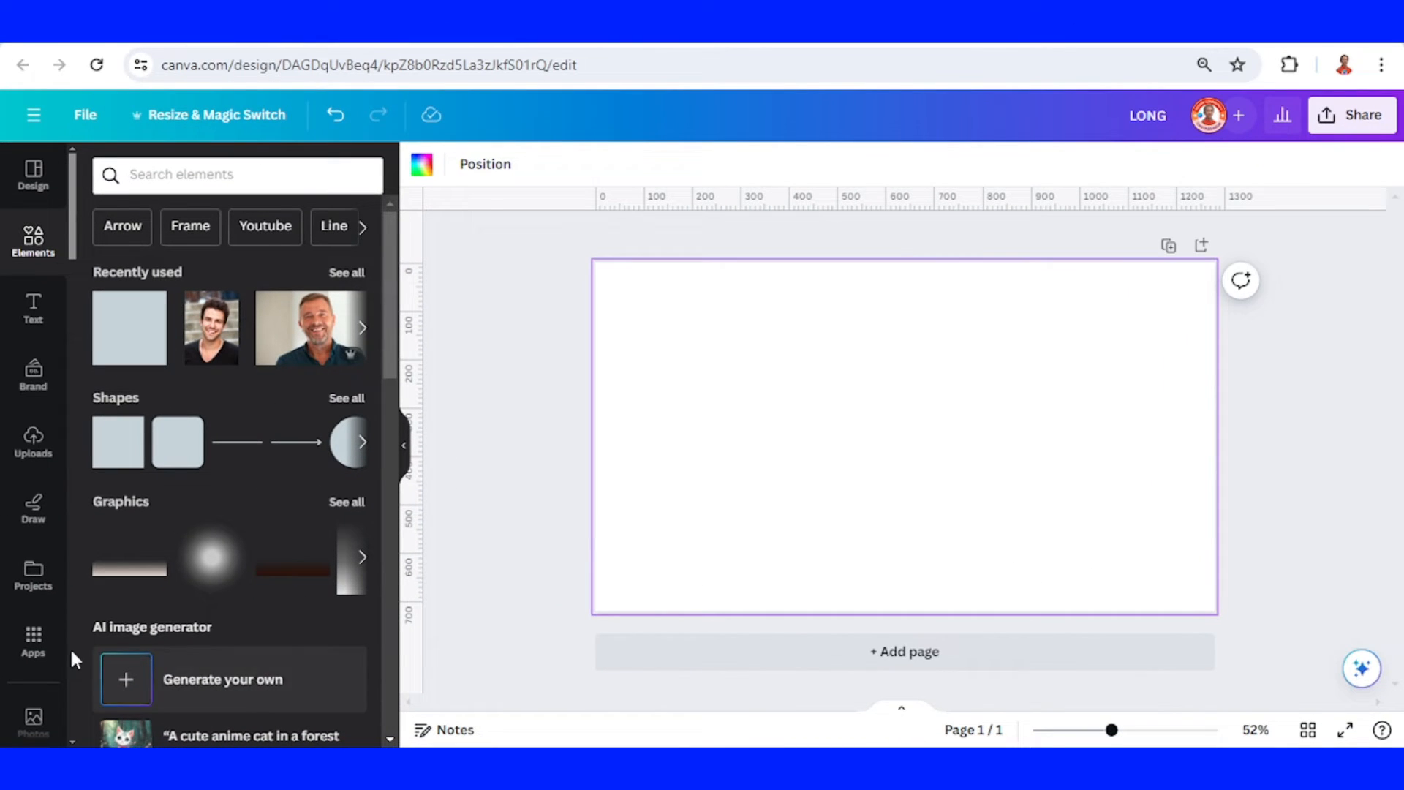
- Find and launch the TypeExtrude app by searching 'TYPE' in Apps
{"action": "left_click", "coordinate": [32, 637]}
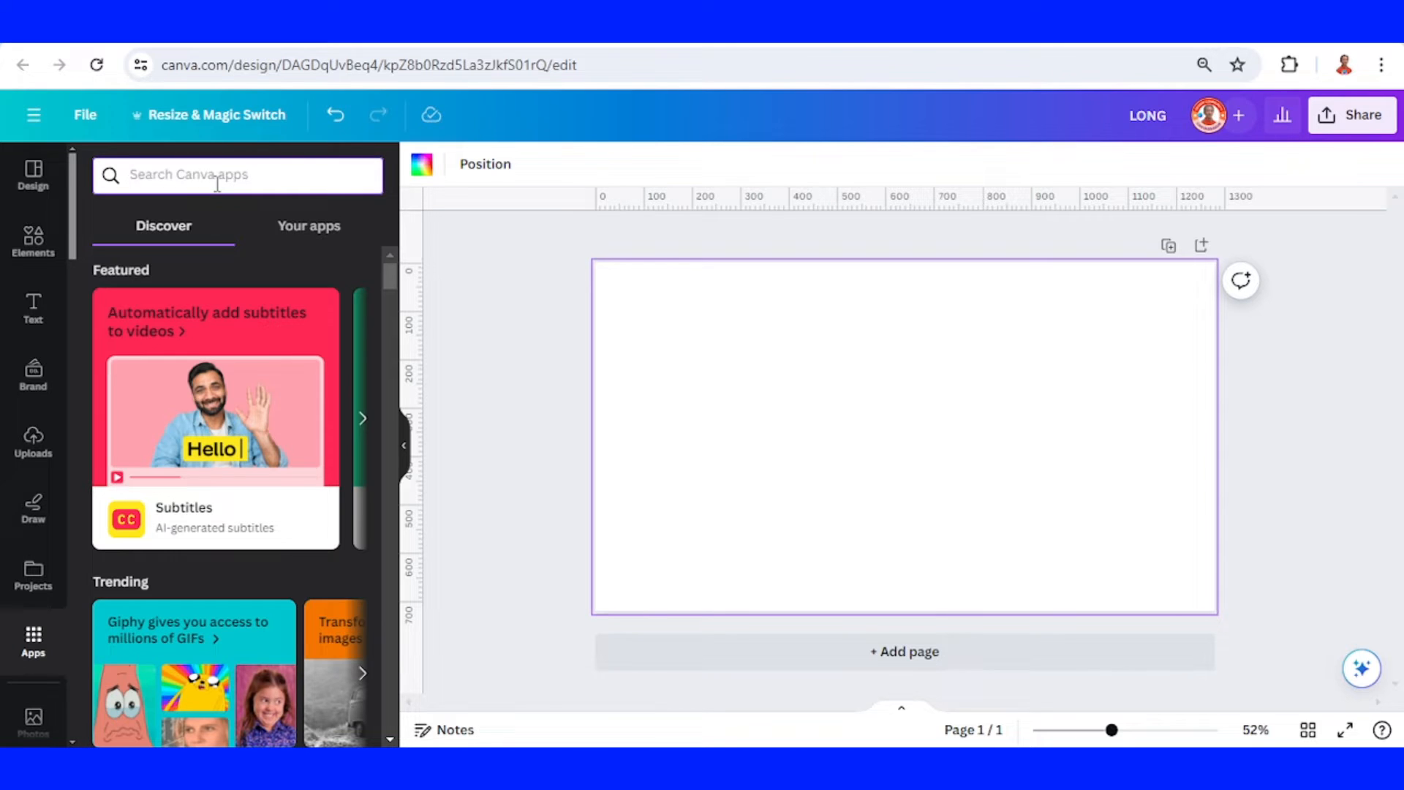
{"action": "type", "text": "TYPE"}
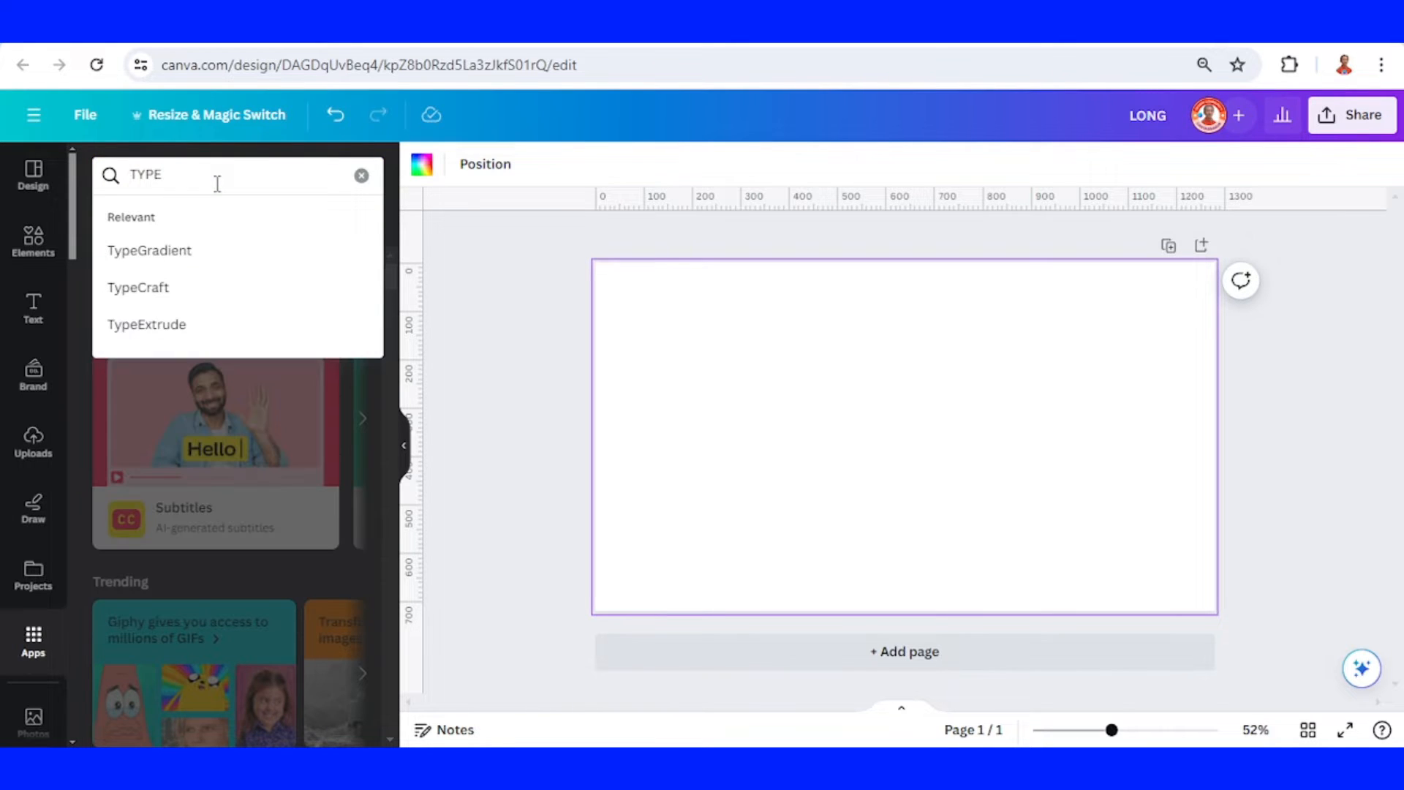
{"action": "left_click", "coordinate": [146, 324]}
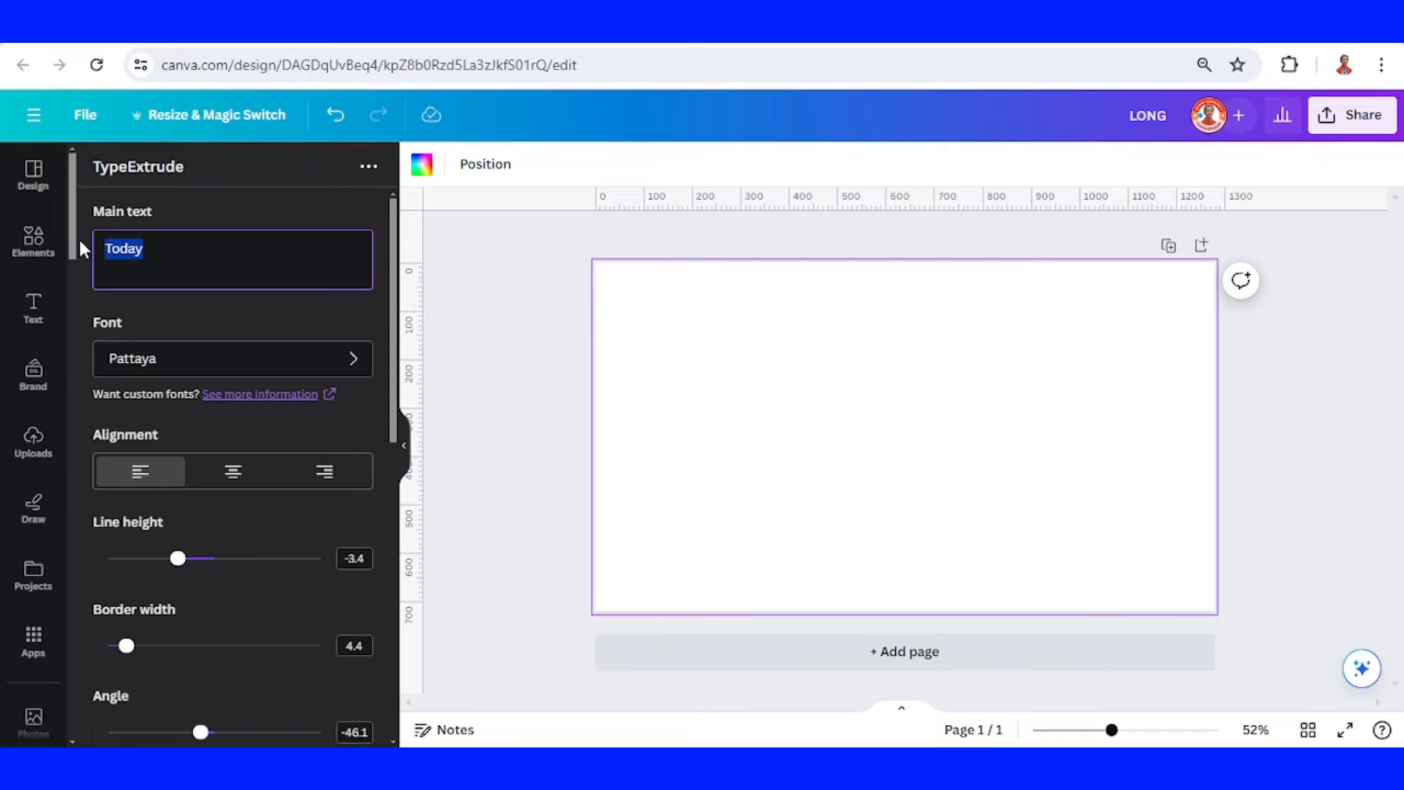
- Make the main text read 'LONG' and choose the Anton font via the 'ANTO' search
{"action": "type", "text": "LONG"}
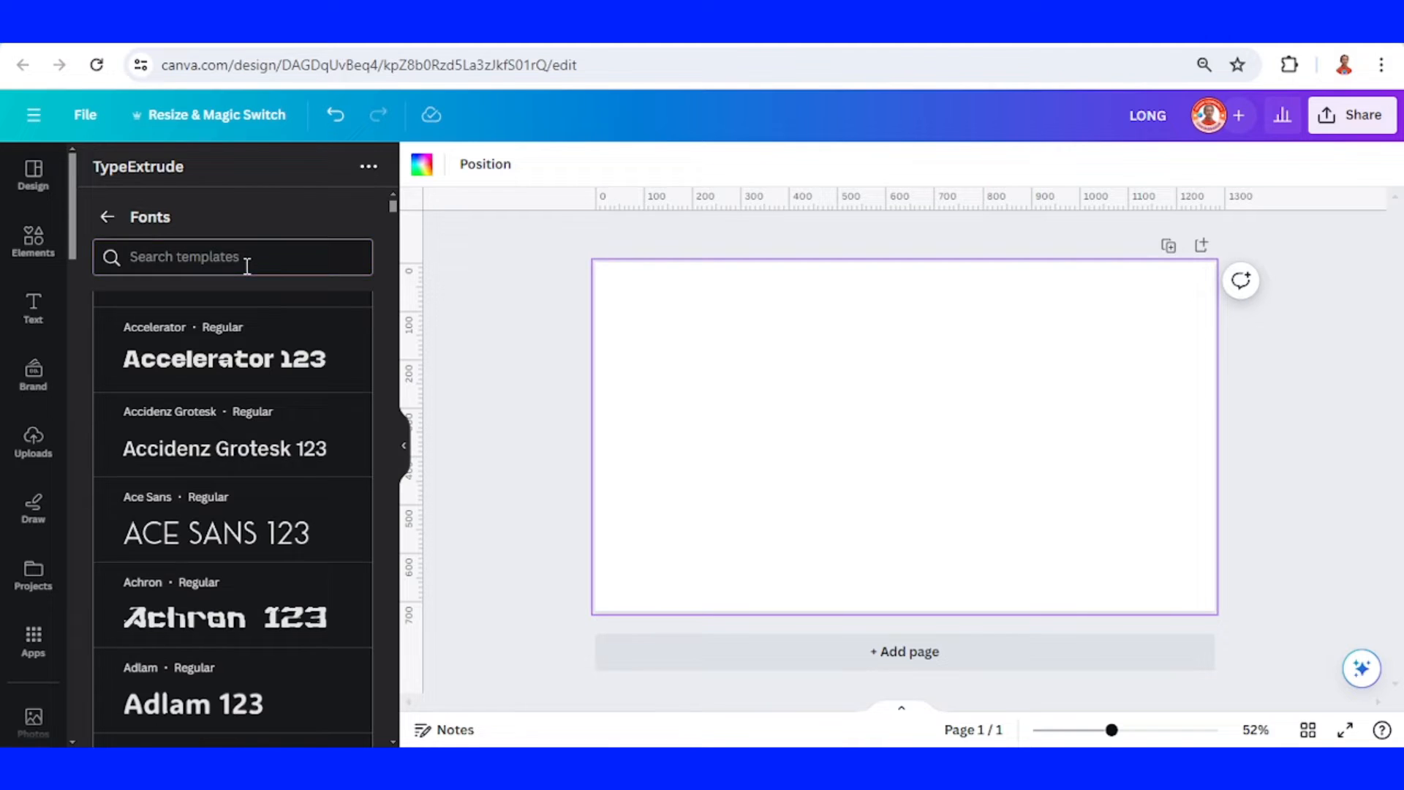
{"action": "type", "text": "A"}
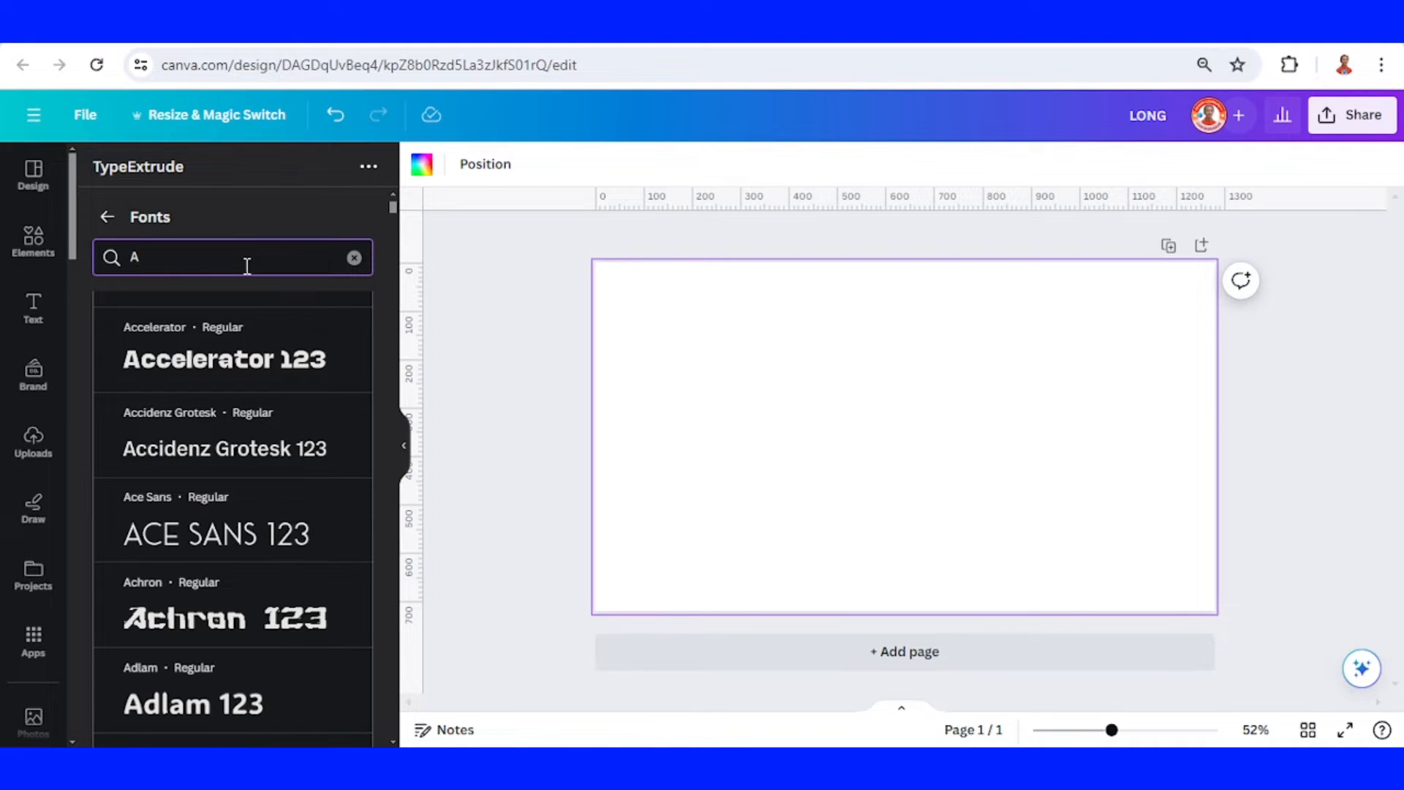
{"action": "type", "text": "NTO"}
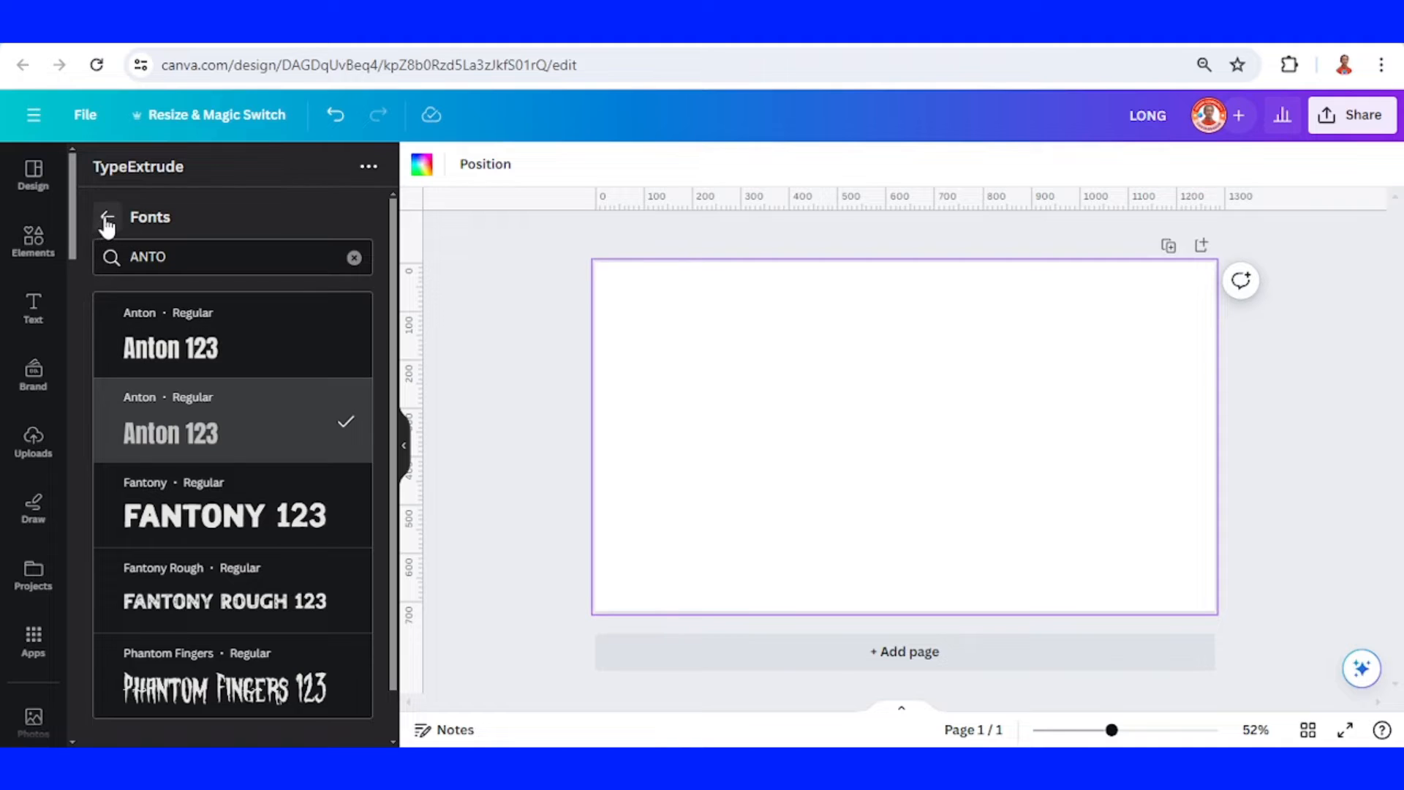
{"action": "left_click", "coordinate": [105, 218]}
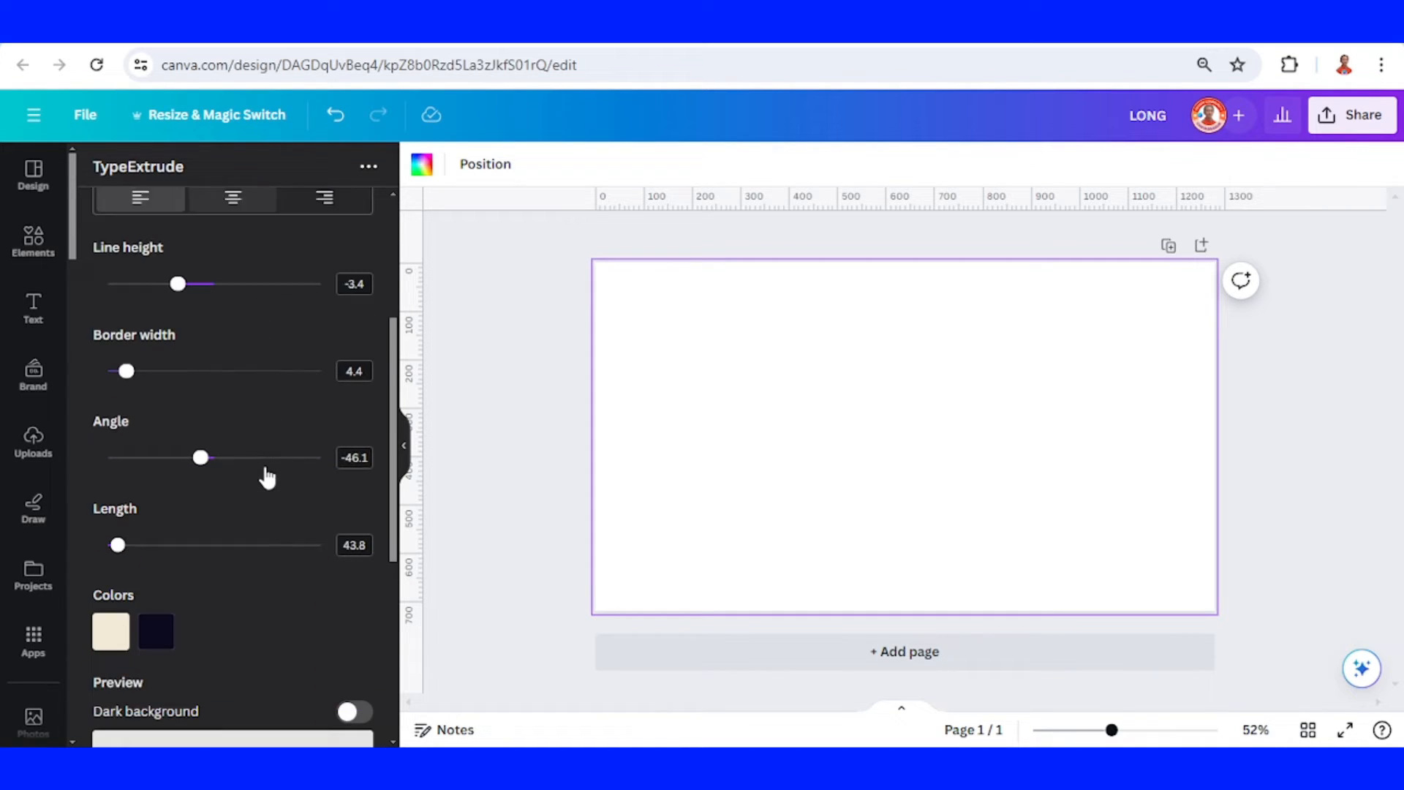
- Colour the letters pink and give them a black shadow, length about 100.7 at angle -154.5
{"action": "scroll", "scroll_direction": "down", "scroll_amount": 3}
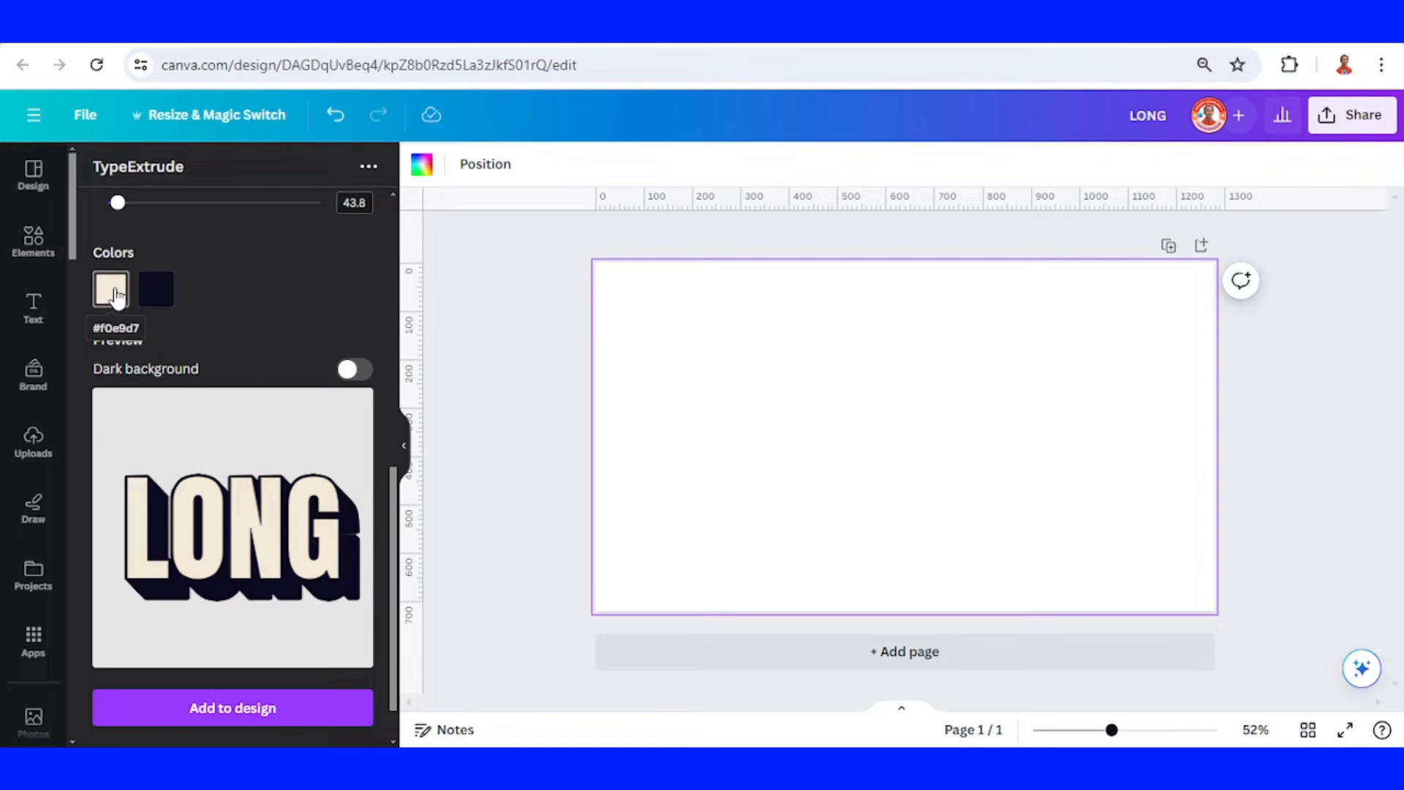
{"action": "left_click", "coordinate": [112, 288]}
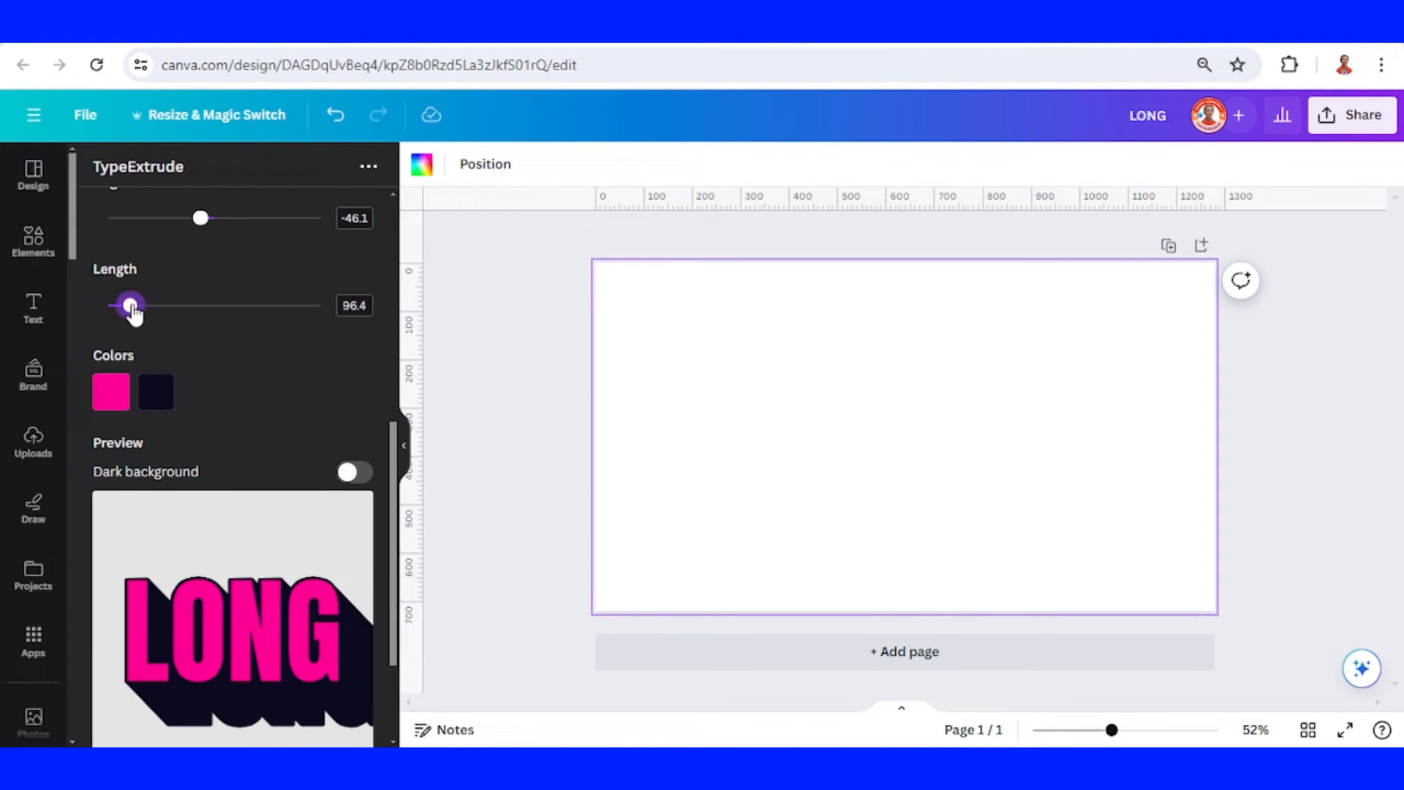
{"action": "left_click_drag", "start_coordinate": [130, 306], "coordinate": [134, 305]}
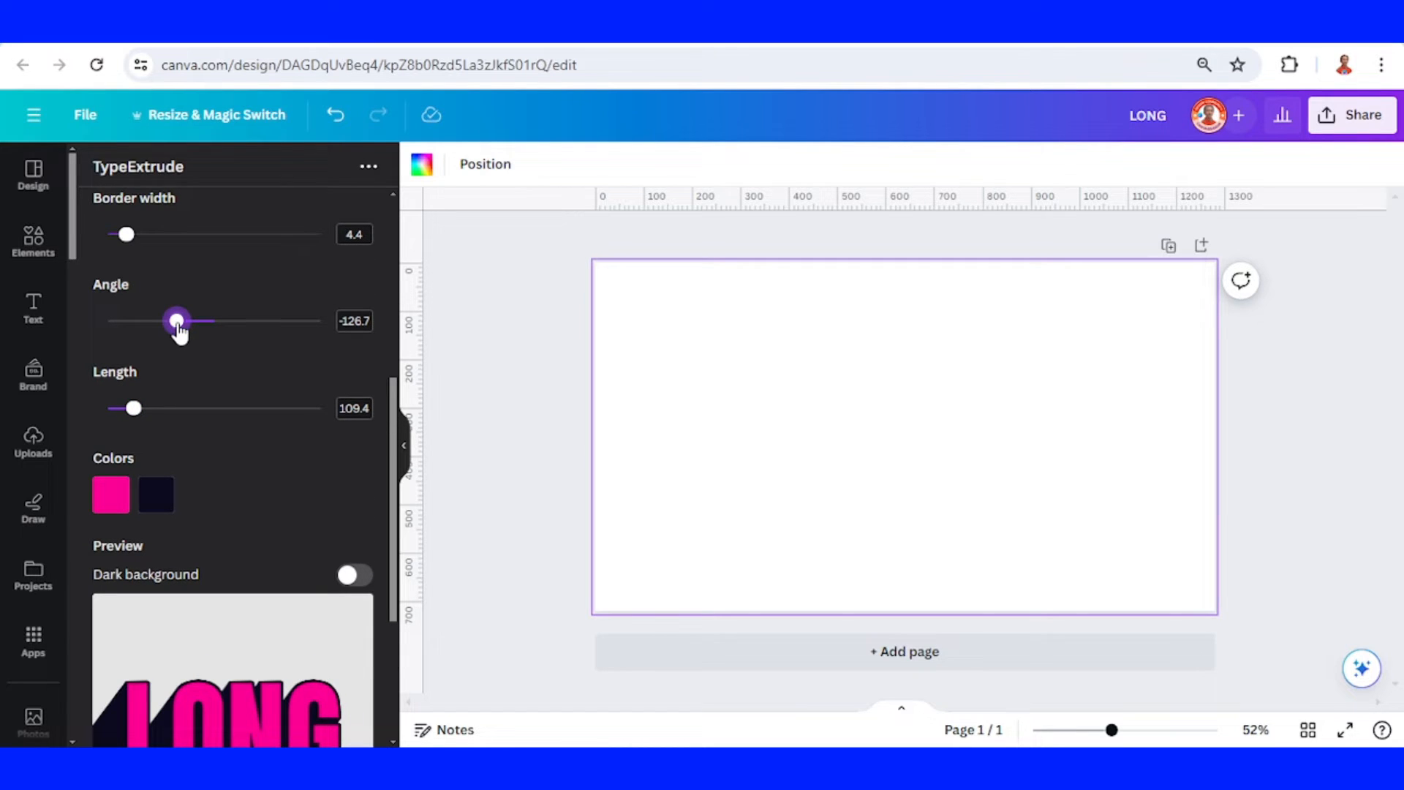
{"action": "left_click_drag", "start_coordinate": [177, 320], "coordinate": [166, 217]}
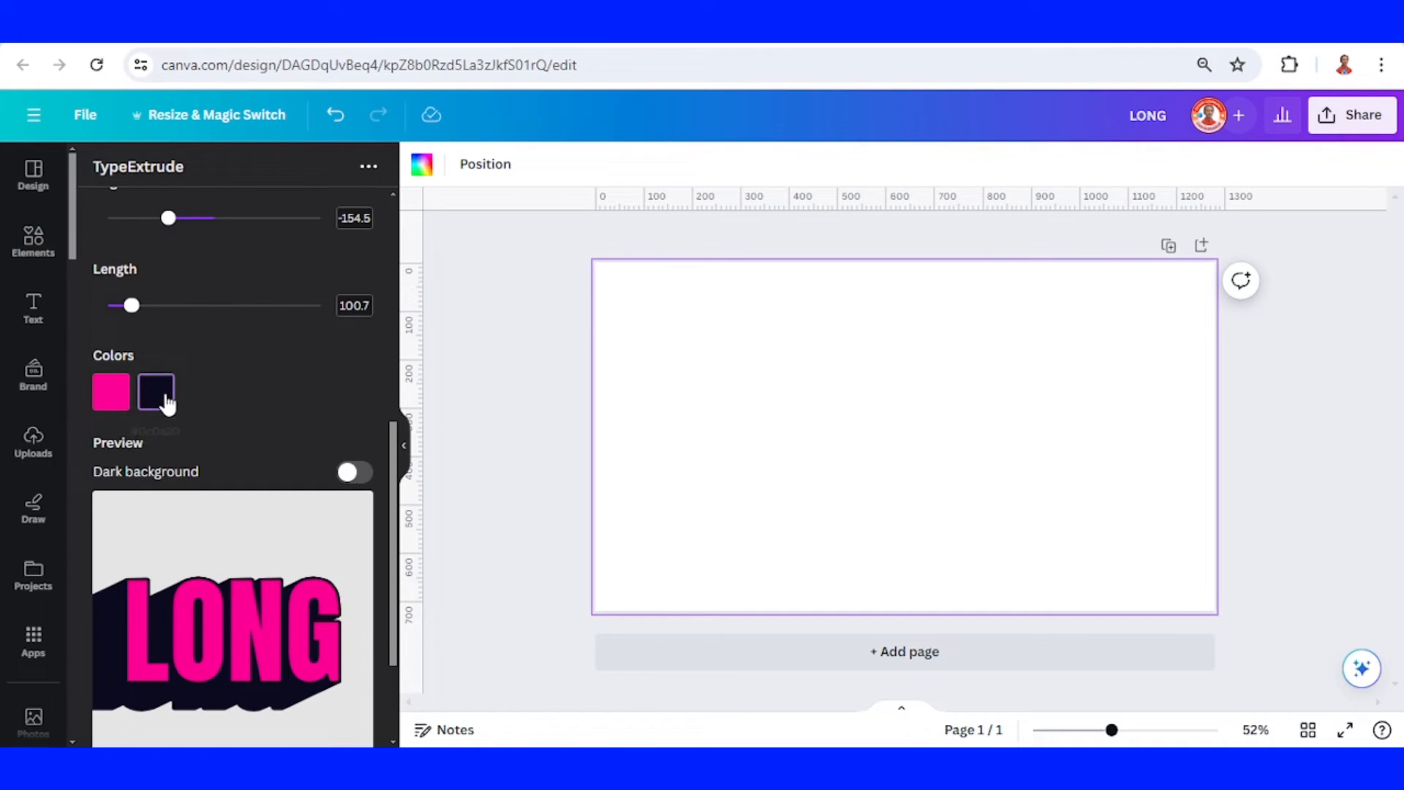
{"action": "left_click", "coordinate": [155, 392]}
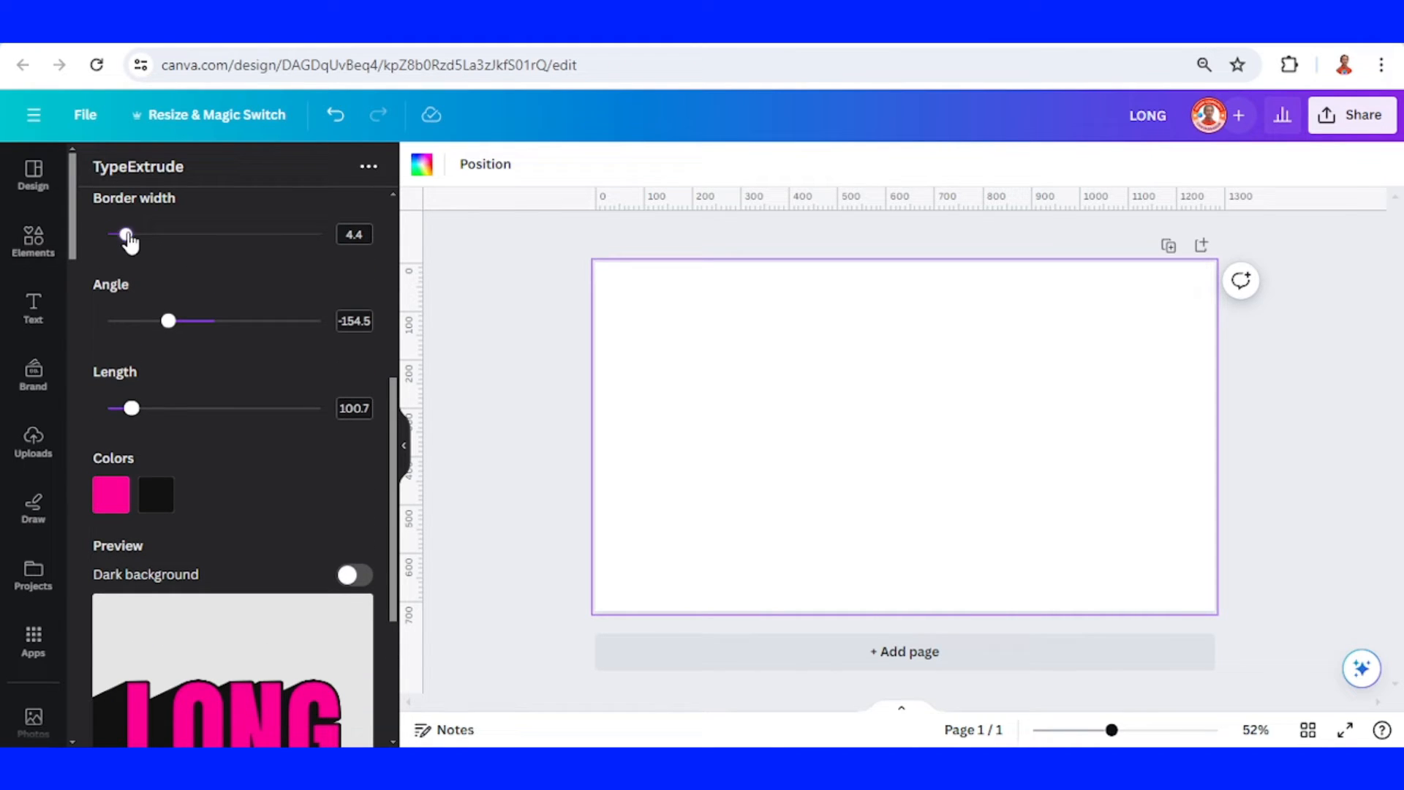
- Rework the border around the letters, settling on a width of 7
{"action": "left_click_drag", "start_coordinate": [123, 234], "coordinate": [170, 234]}
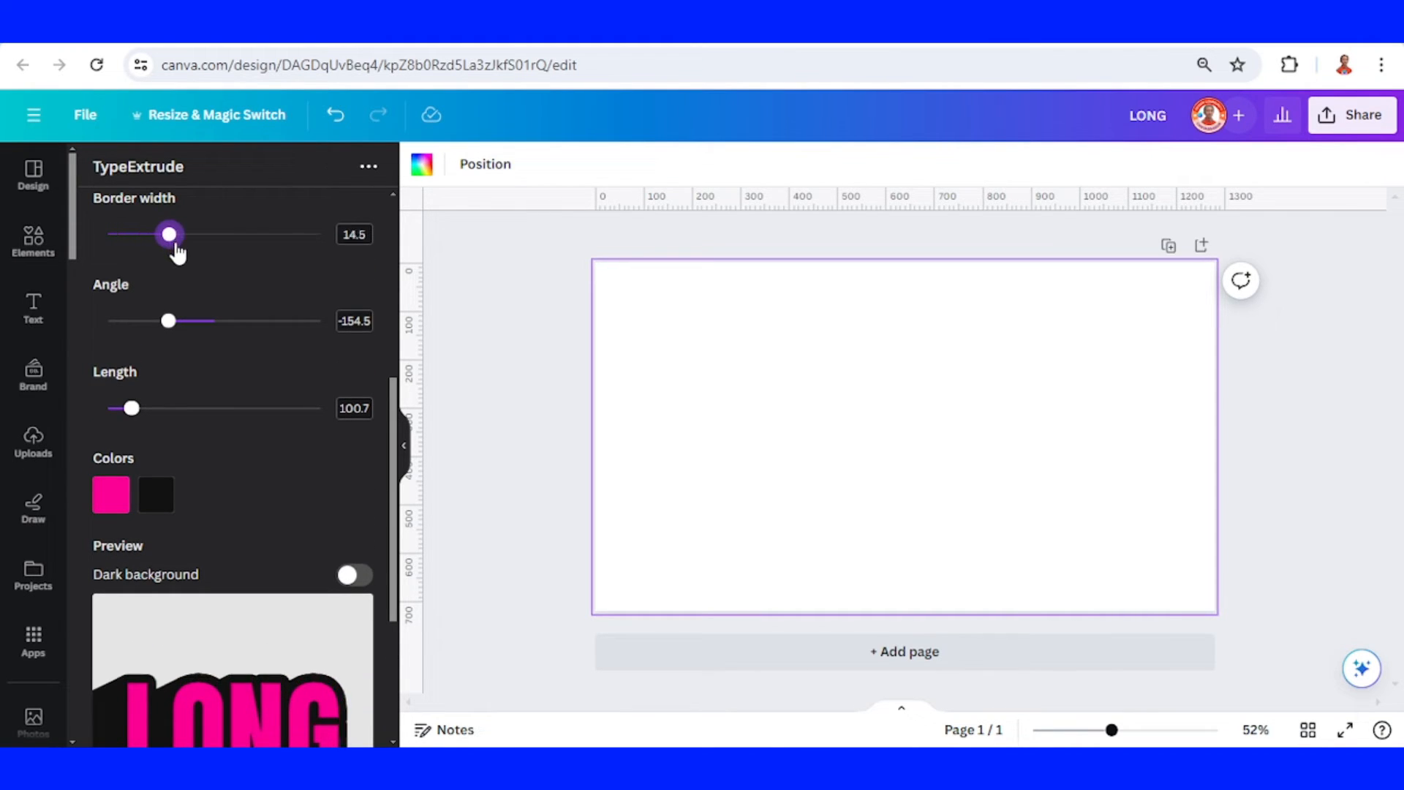
{"action": "left_click_drag", "start_coordinate": [170, 234], "coordinate": [138, 234]}
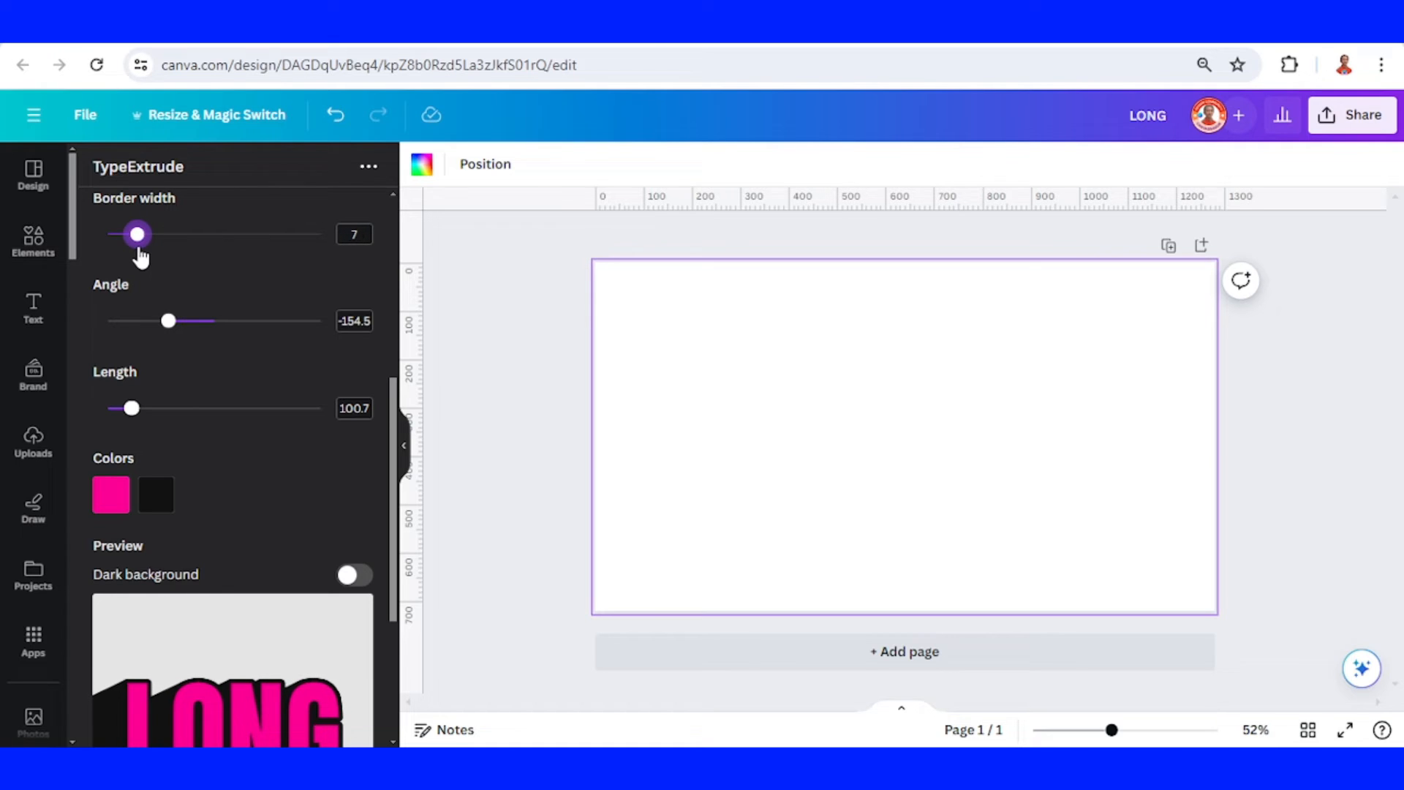
{"action": "left_click_drag", "start_coordinate": [137, 234], "coordinate": [106, 234]}
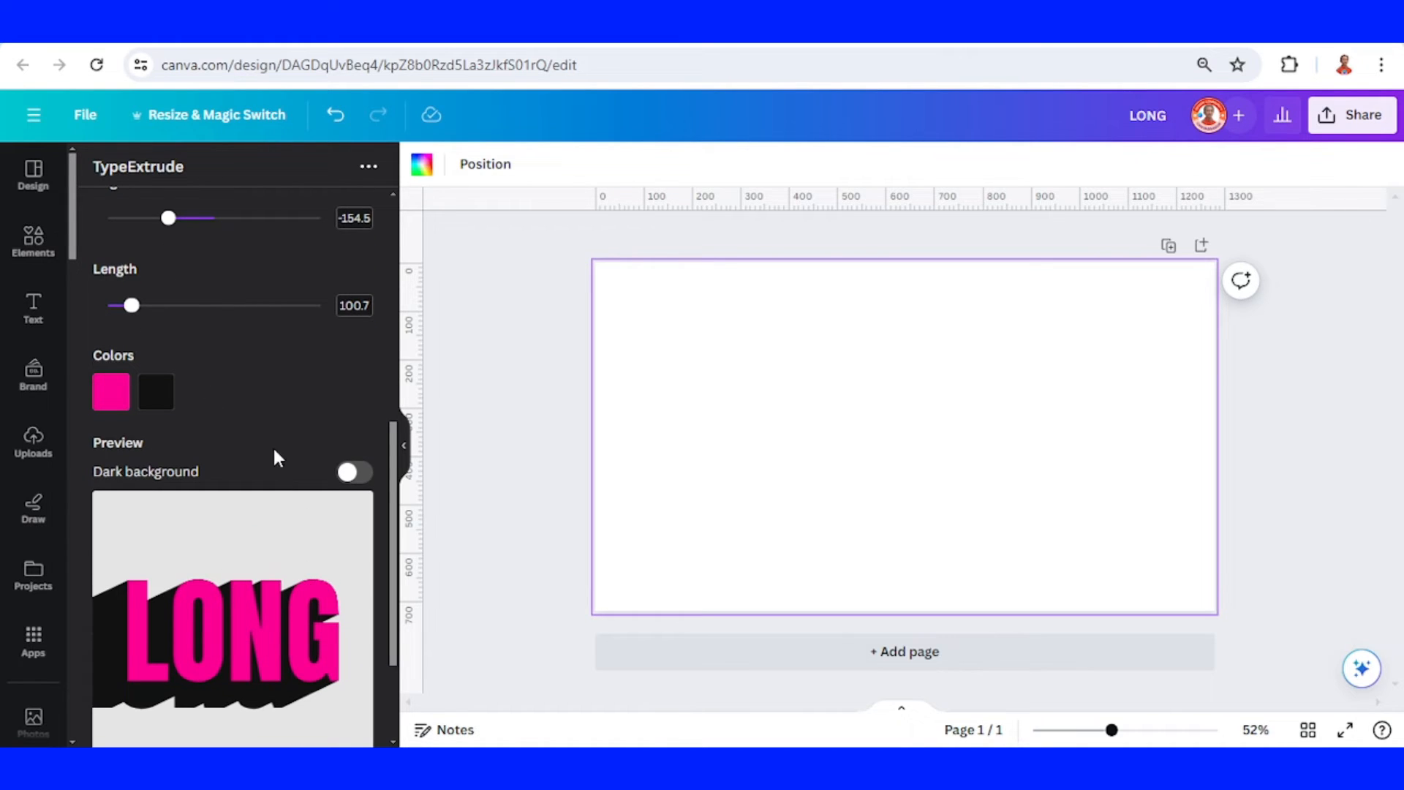
{"action": "scroll", "scroll_direction": "down", "scroll_amount": 3}
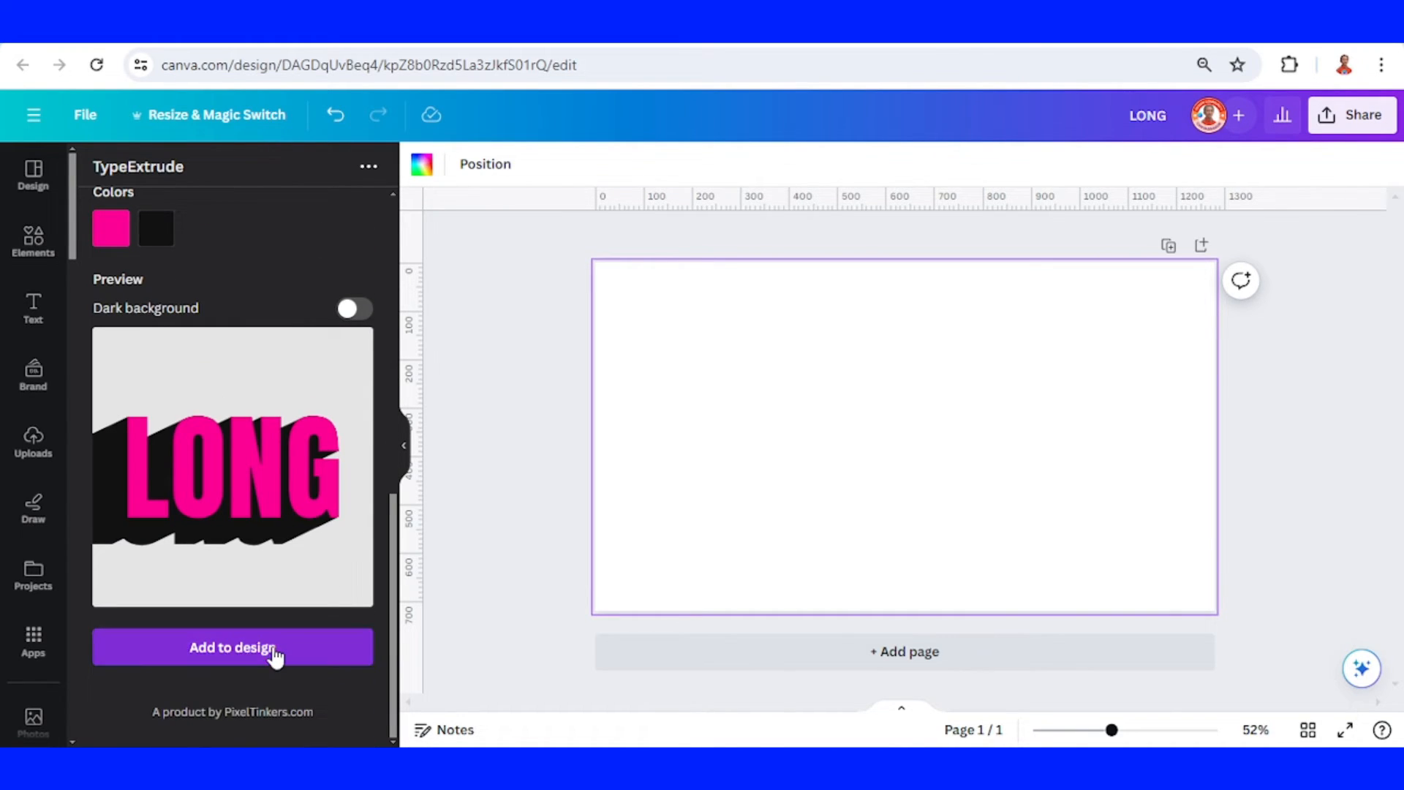
- Add the pink LONG extruded text to the page
{"action": "left_click", "coordinate": [232, 648]}
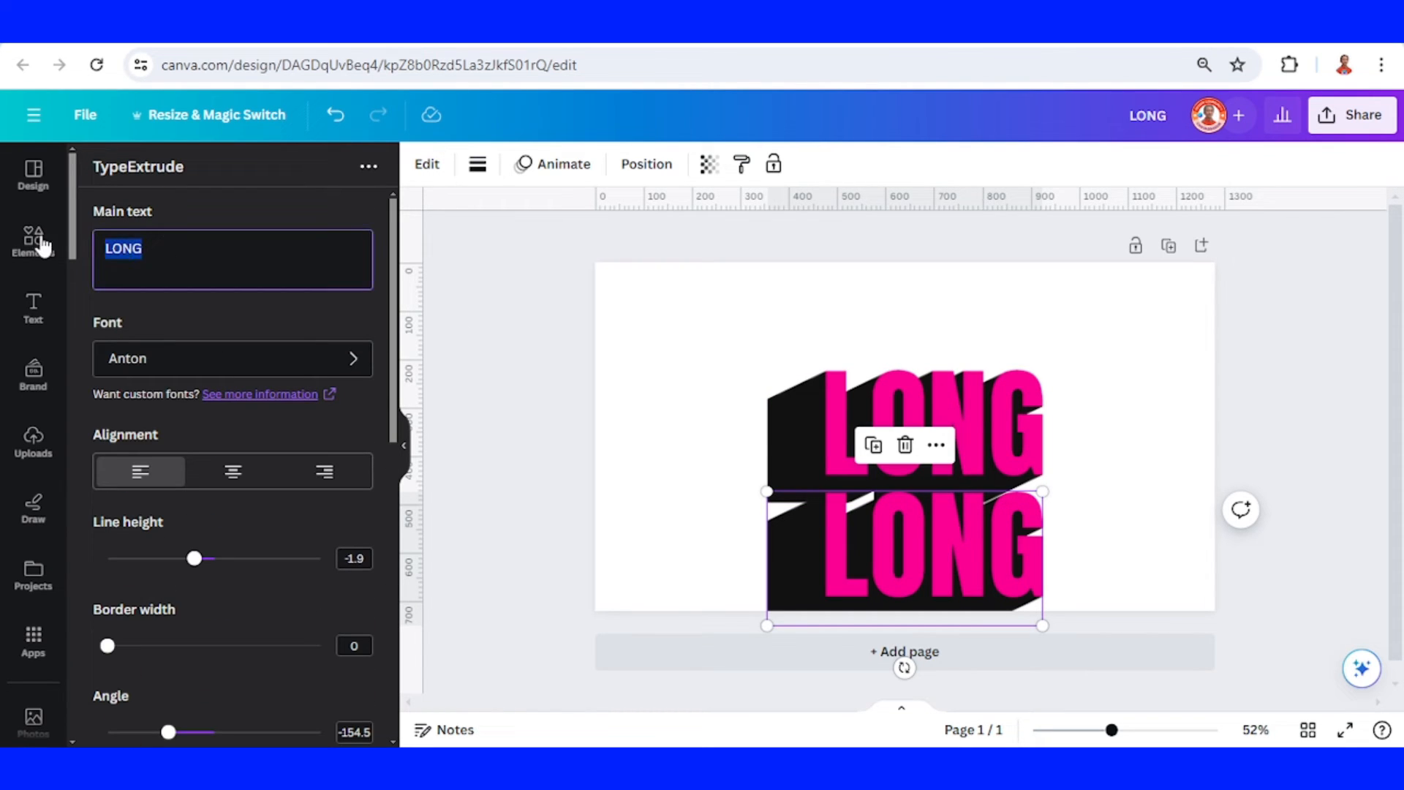
- Replace the lower copy's main text with 'SHADOW', previewing pink letters with a black shadow
{"action": "type", "text": "SH"}
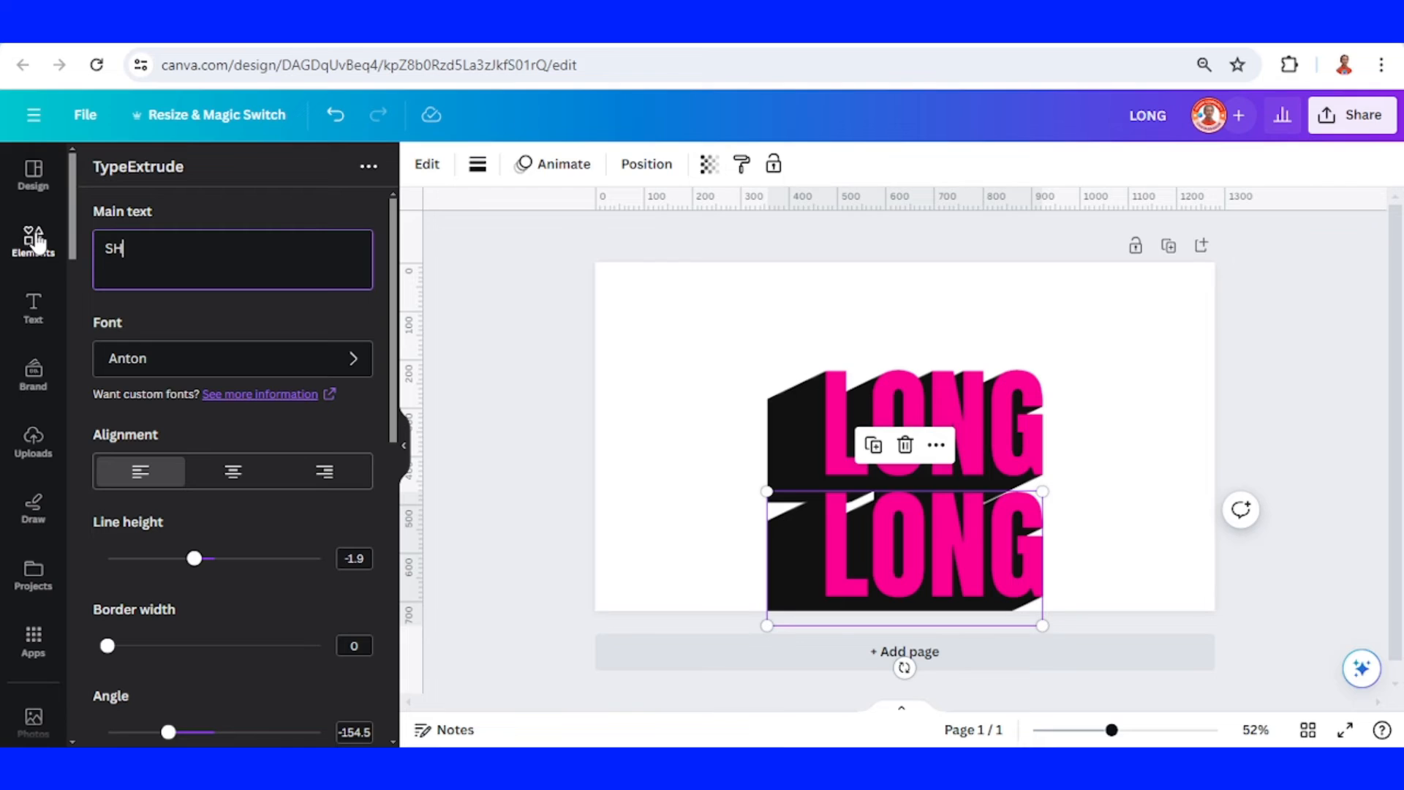
{"action": "type", "text": "ADO"}
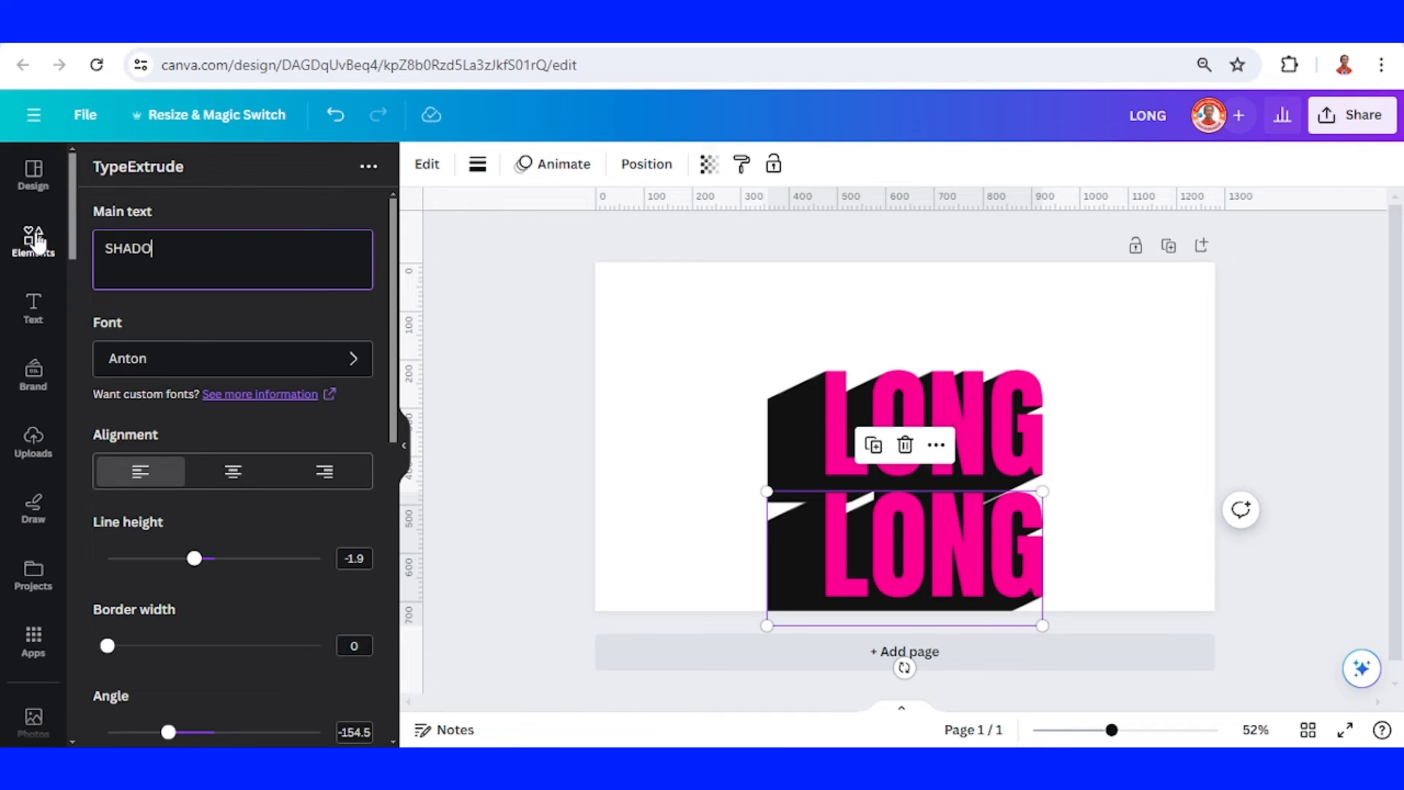
{"action": "type", "text": "W"}
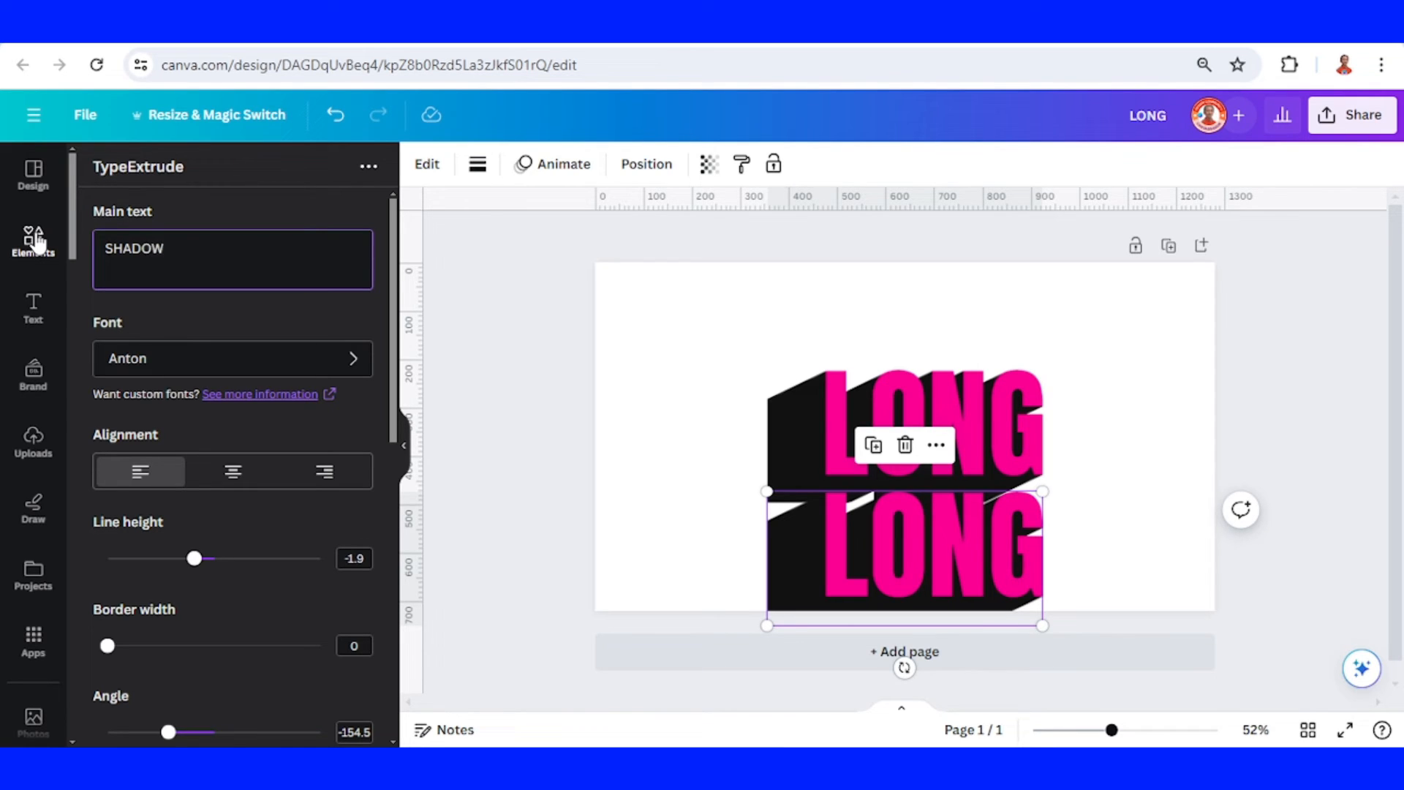
{"action": "scroll", "scroll_direction": "down", "scroll_amount": 3}
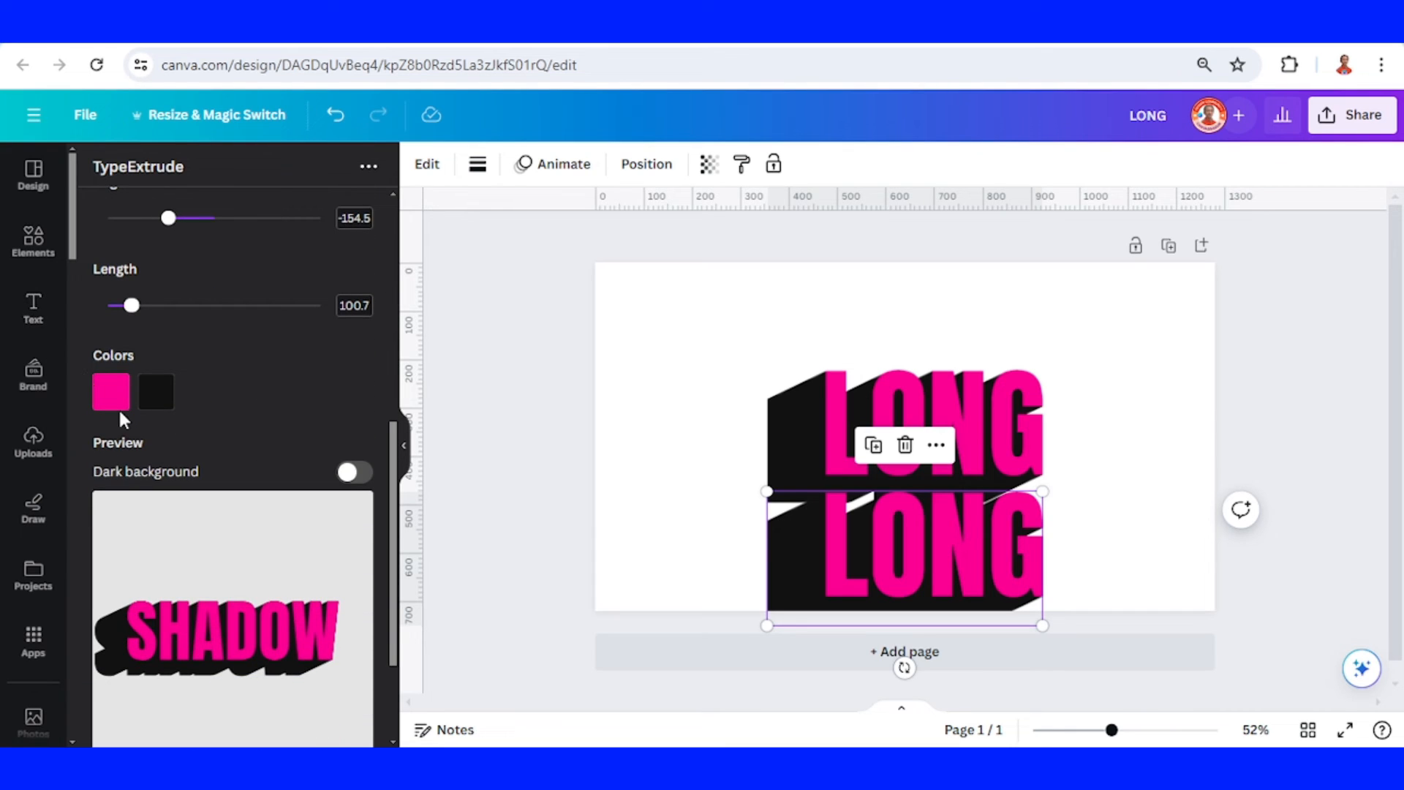
- Recolour the SHADOW letters red #E8295D and update the element on the page
{"action": "left_click", "coordinate": [111, 392]}
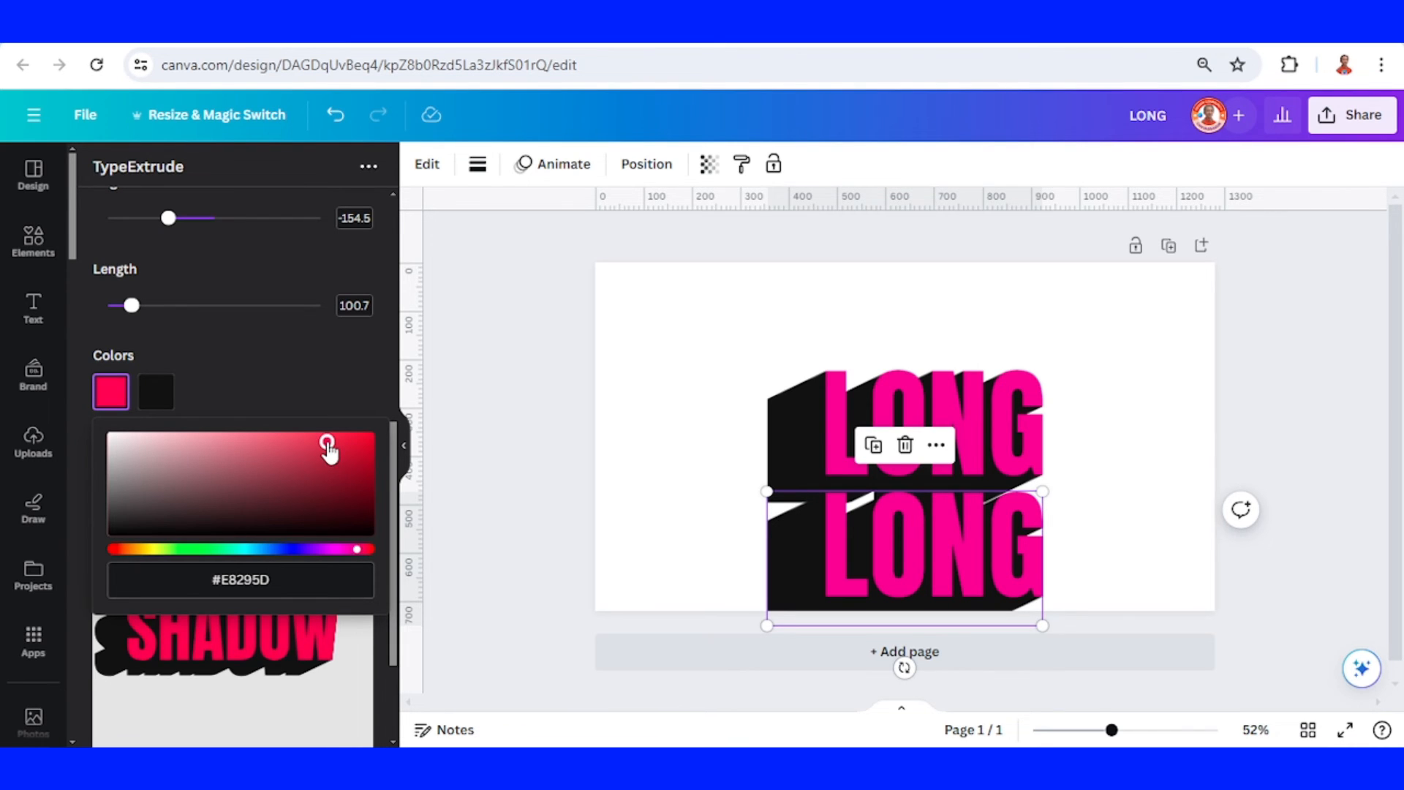
{"action": "mouse_move", "coordinate": [155, 392]}
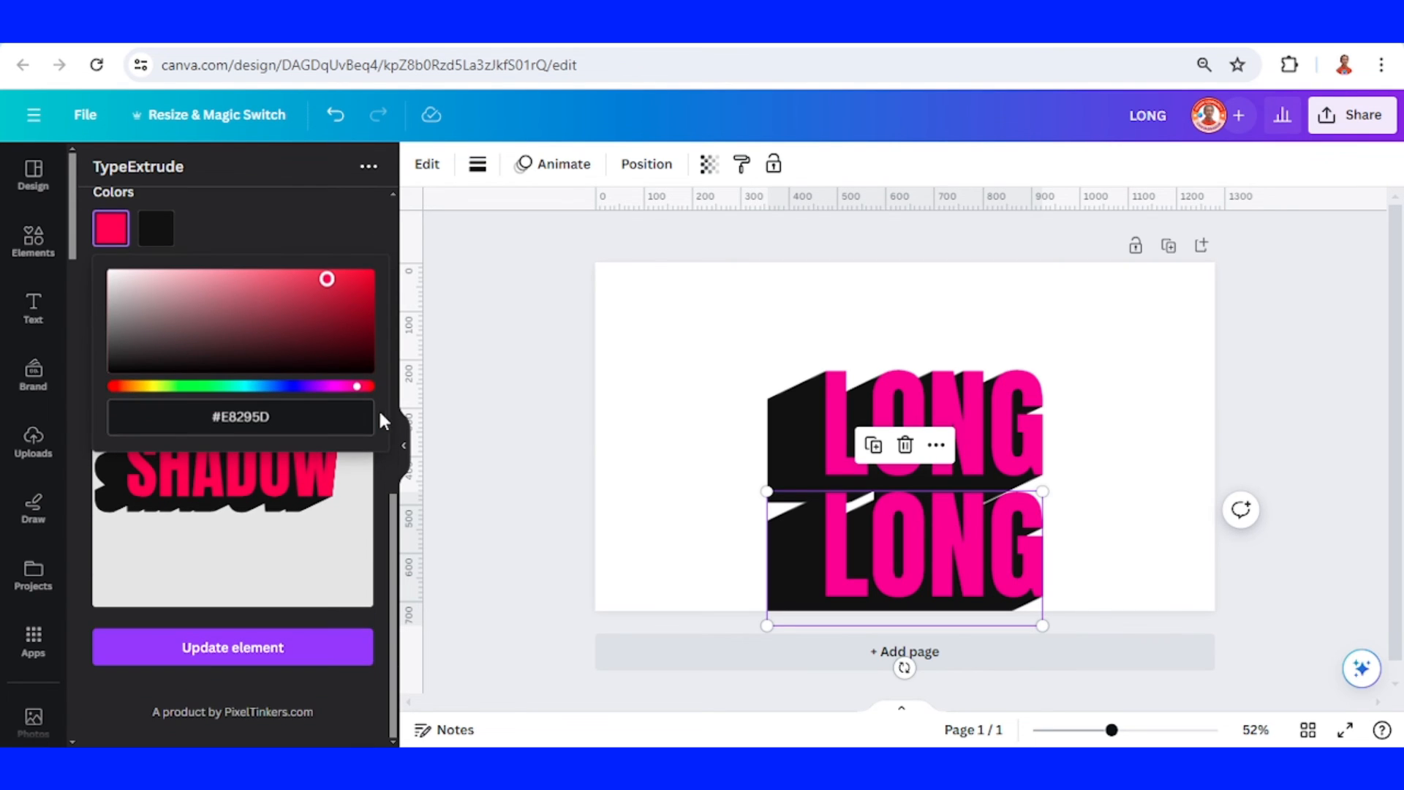
{"action": "left_click", "coordinate": [233, 646]}
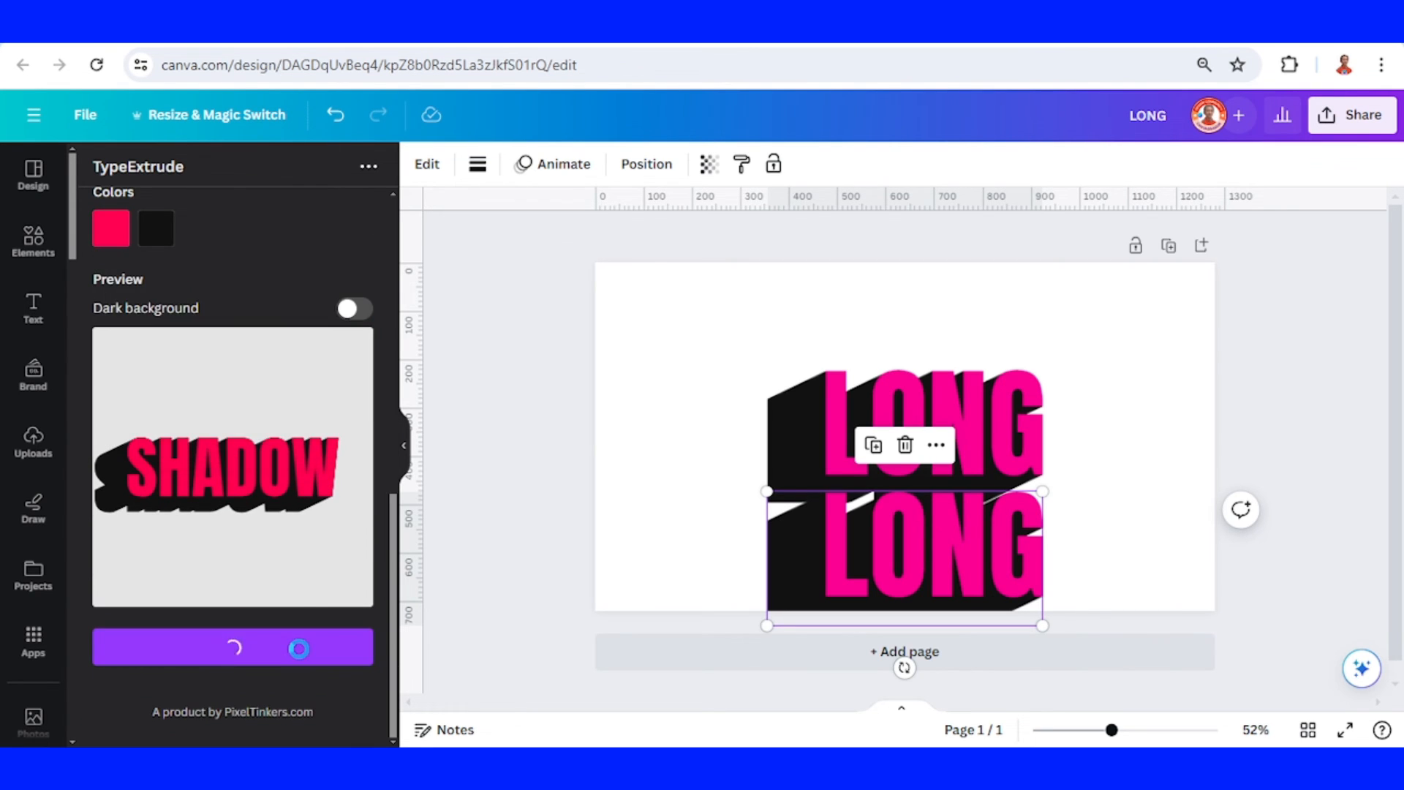
{"action": "left_click", "coordinate": [233, 647]}
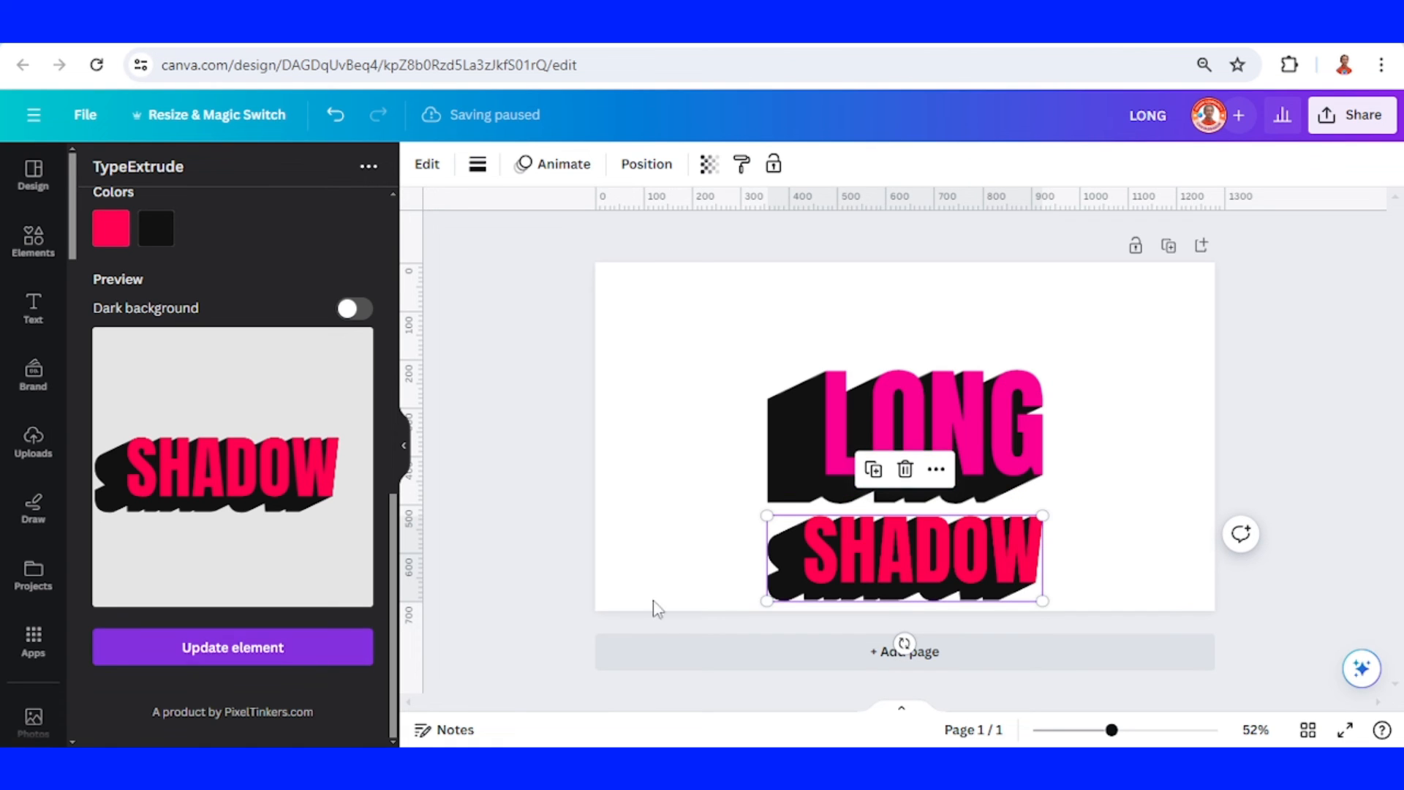